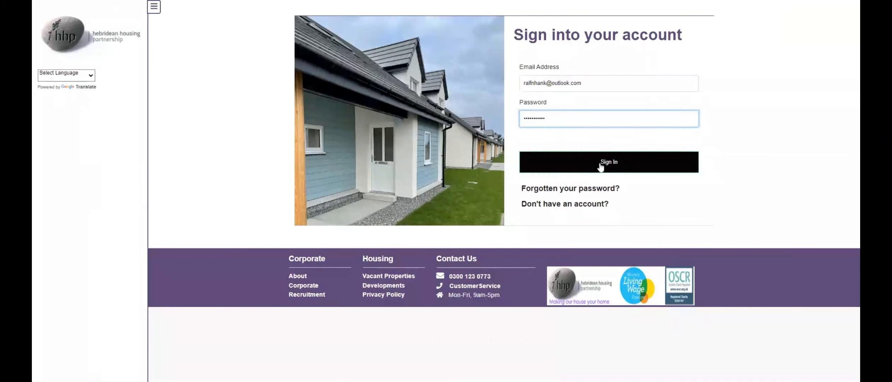
Sign in to the tenant account and browse the dashboard's Recent Activity list.
left_click(609, 162)
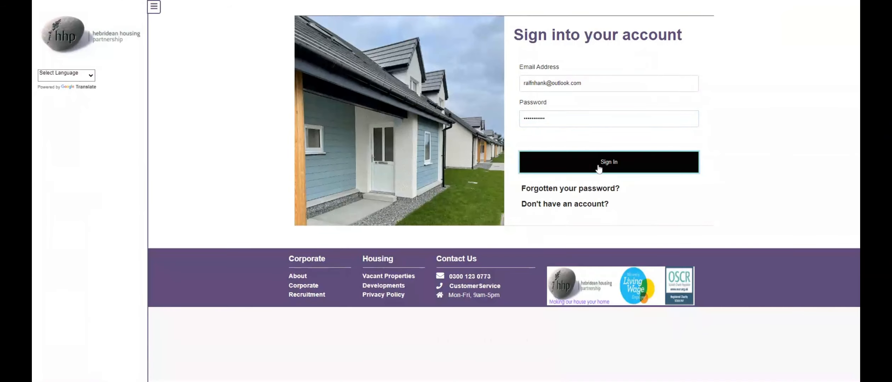
left_click(609, 161)
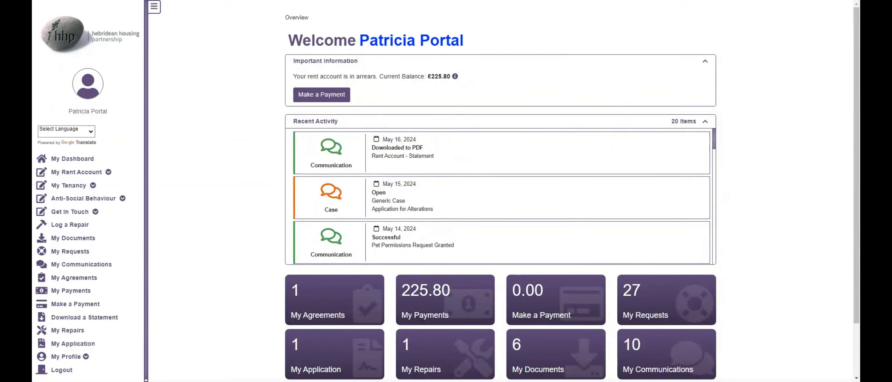
mouse_move(455, 77)
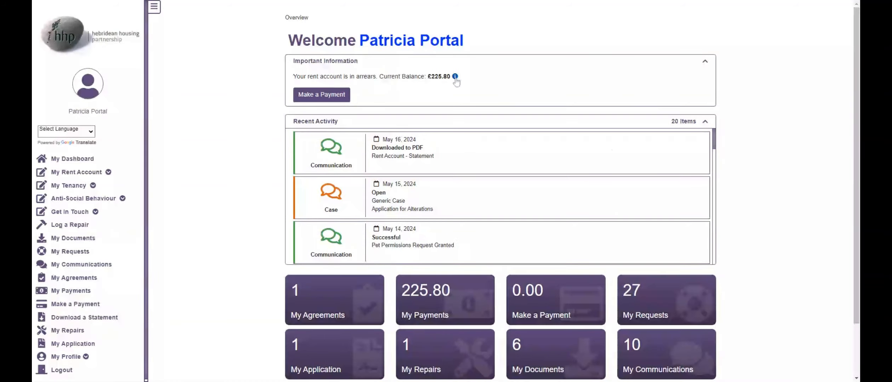
mouse_move(454, 77)
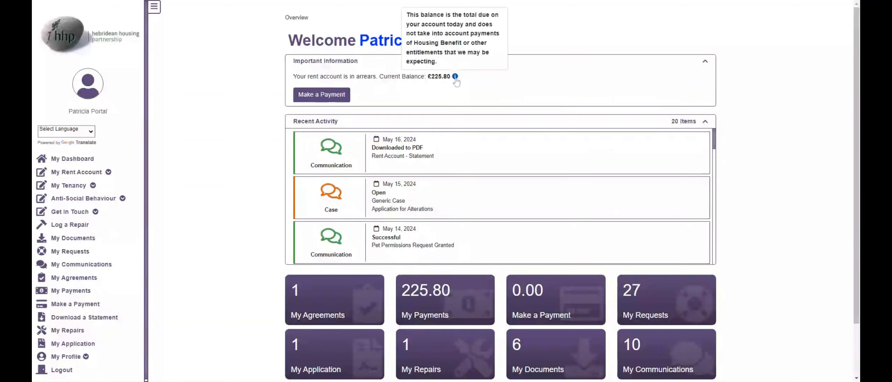
mouse_move(493, 165)
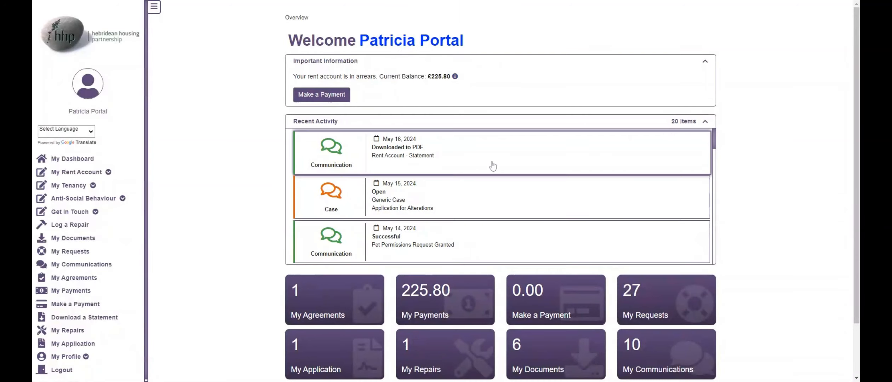
scroll("down", 3)
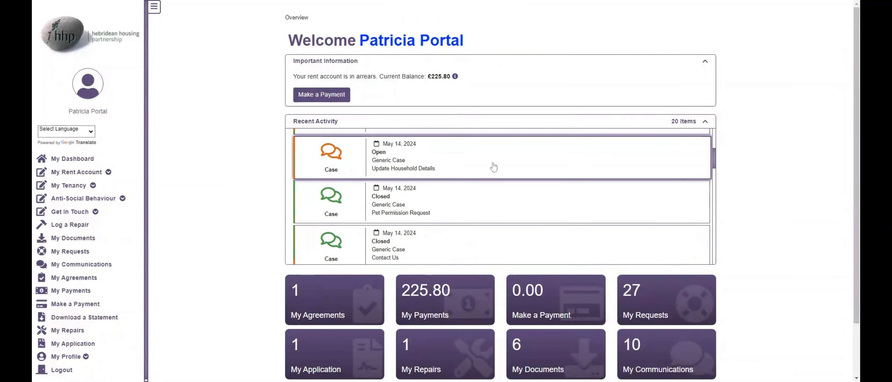
mouse_move(322, 313)
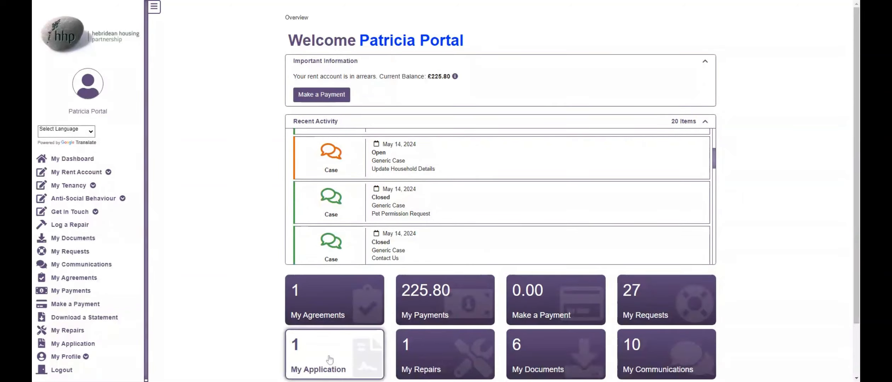
mouse_move(327, 301)
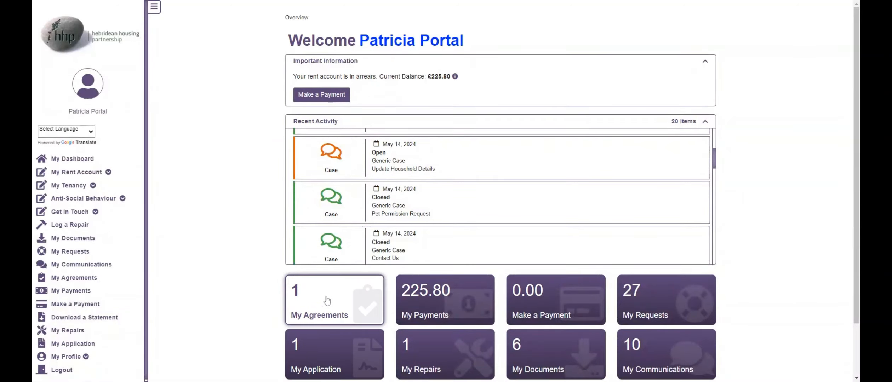
View the tenancy agreement with household members and rent account balance via My Agreements.
left_click(328, 300)
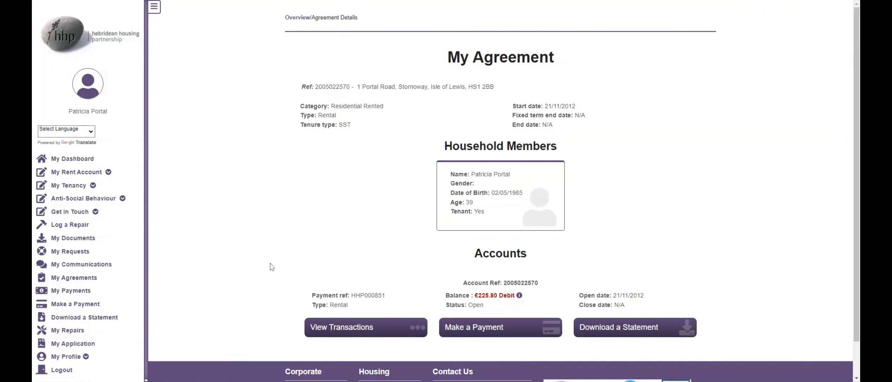
mouse_move(403, 333)
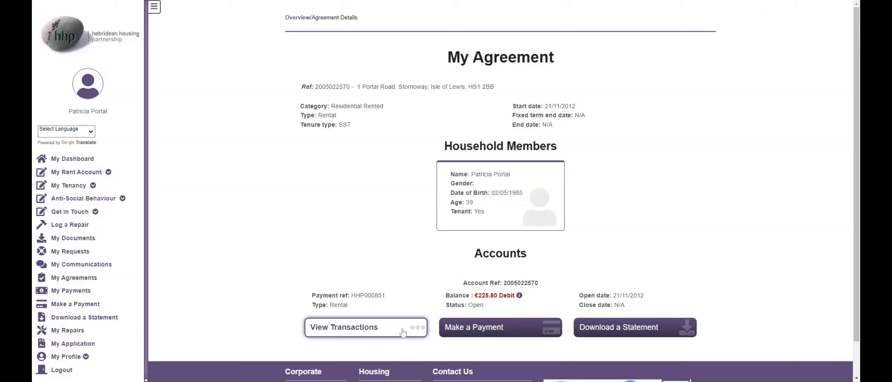
mouse_move(526, 329)
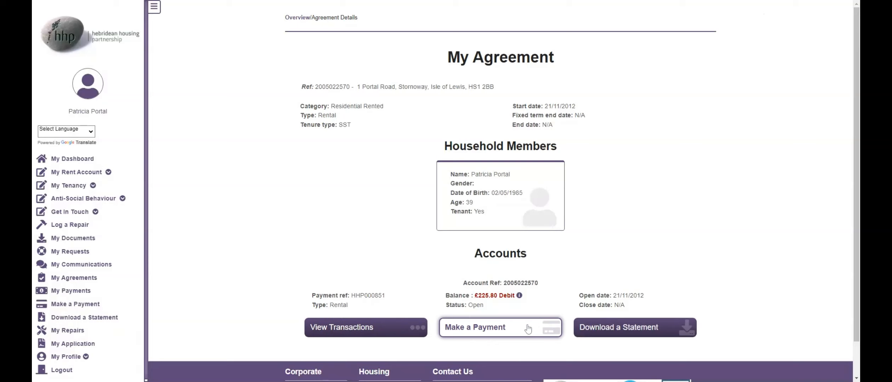
mouse_move(664, 340)
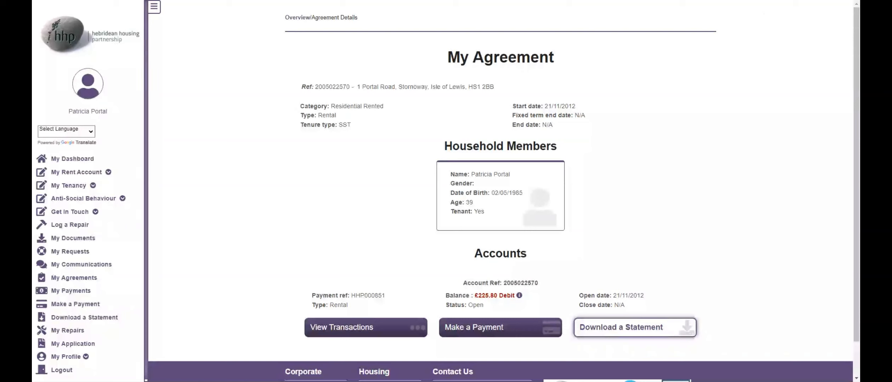
mouse_move(168, 244)
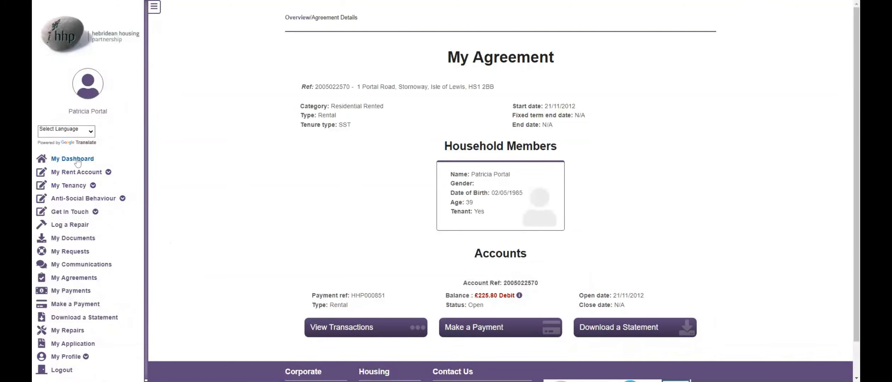
Return to the tenant dashboard from the sidebar's My Dashboard link.
left_click(72, 159)
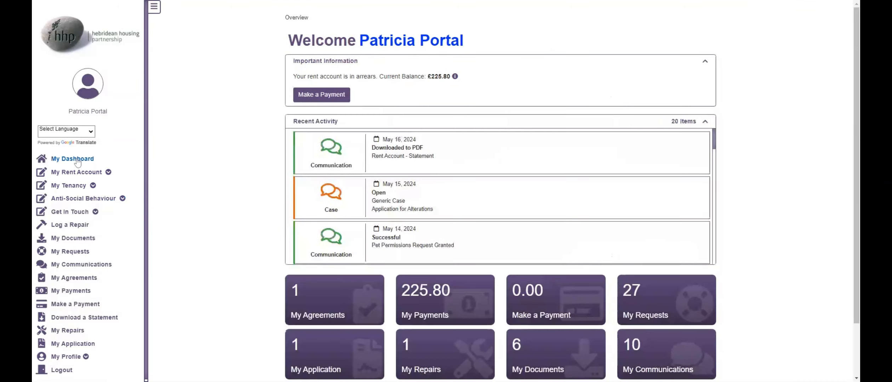
mouse_move(69, 230)
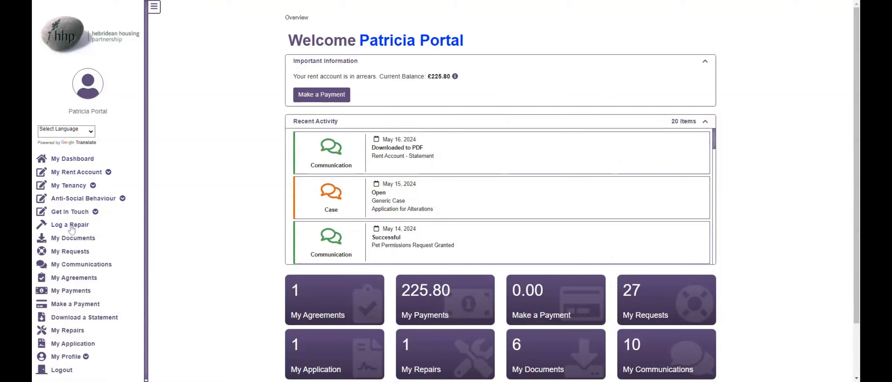
mouse_move(71, 229)
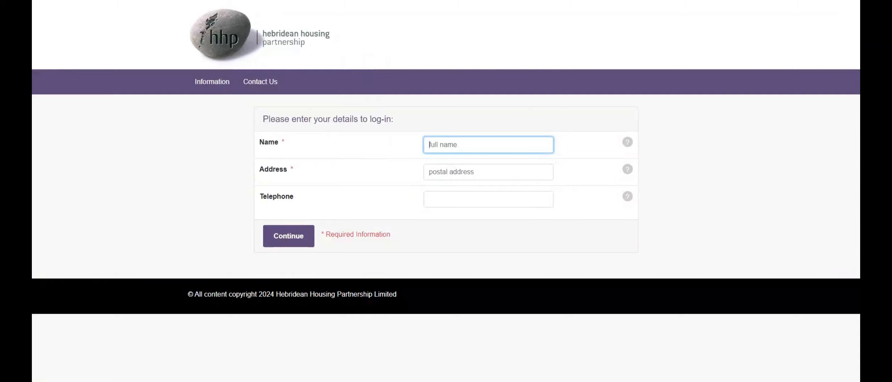
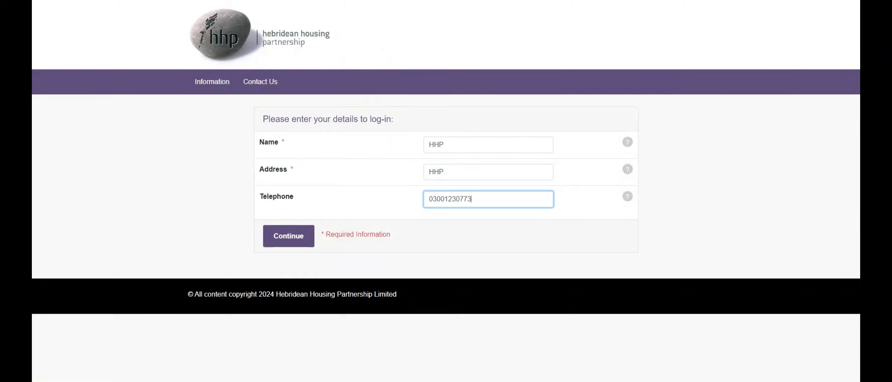
Enter telephone 0300123, continue, and browse the Report a repair category list.
left_click(288, 237)
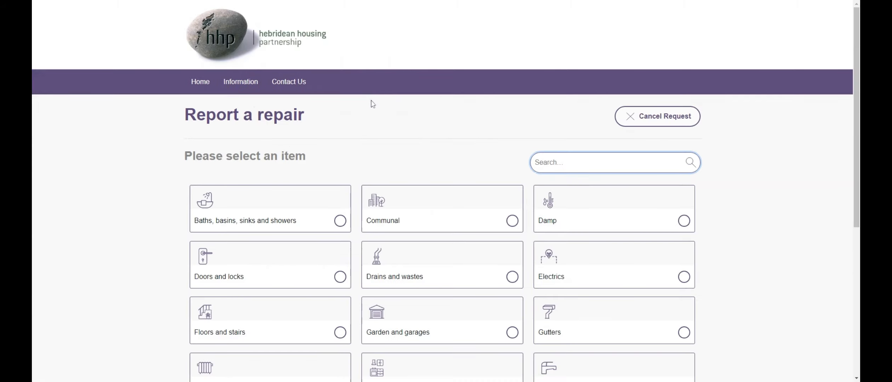
scroll("down", 3)
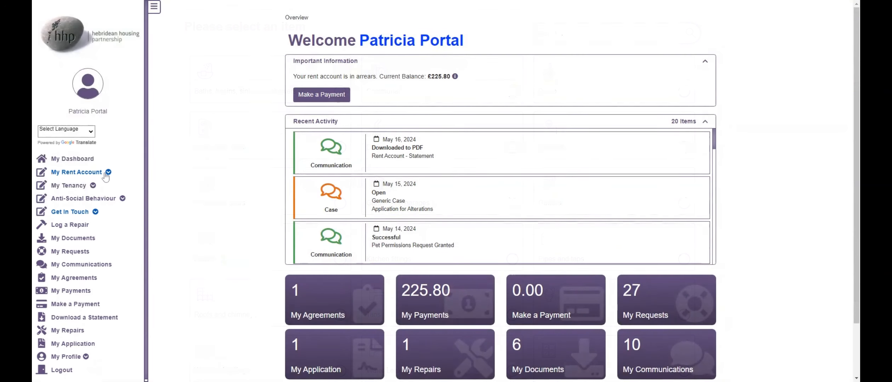
Expand My Rent Account and My Tenancy forms, then reach the Allpay payment sign-in via Make a Payment.
left_click(77, 172)
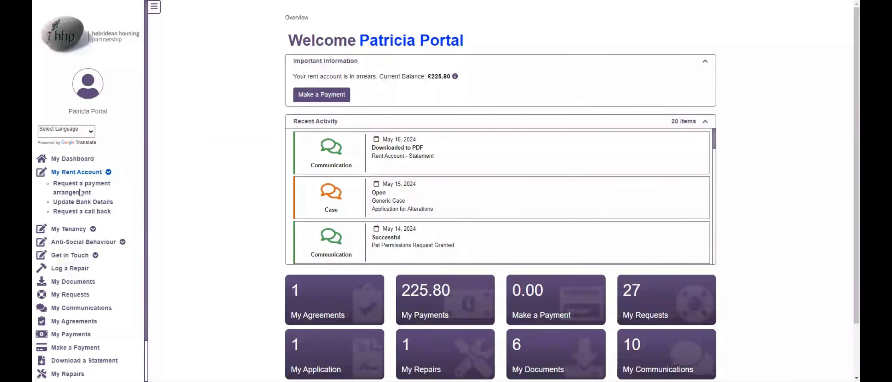
mouse_move(84, 214)
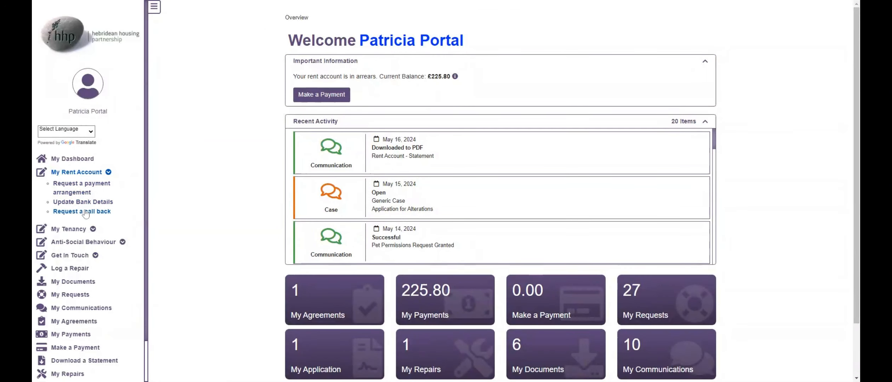
left_click(68, 230)
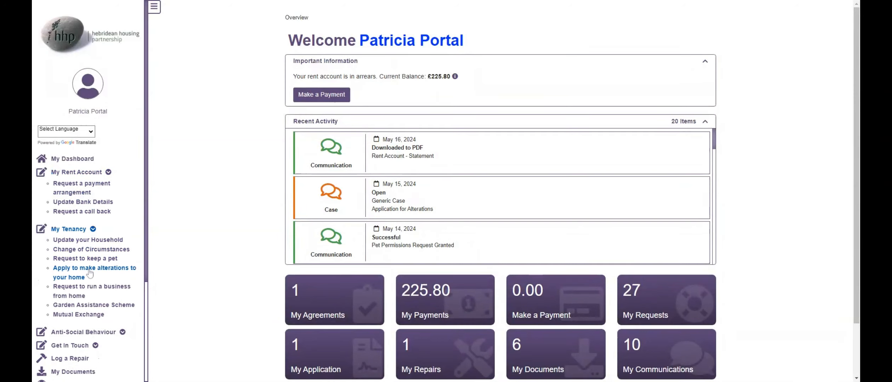
mouse_move(78, 318)
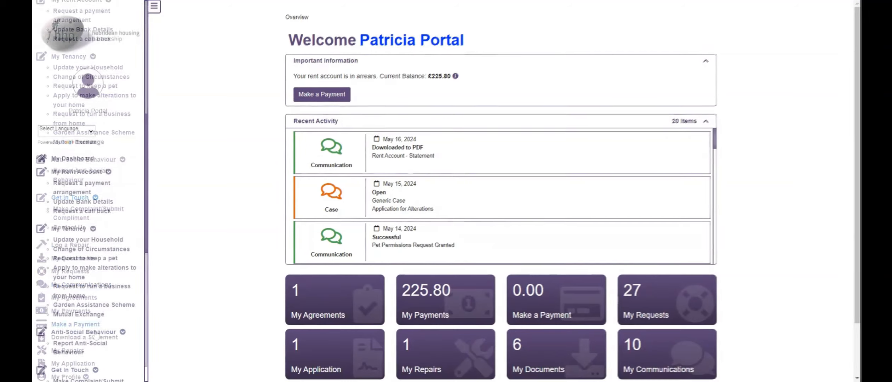
left_click(321, 94)
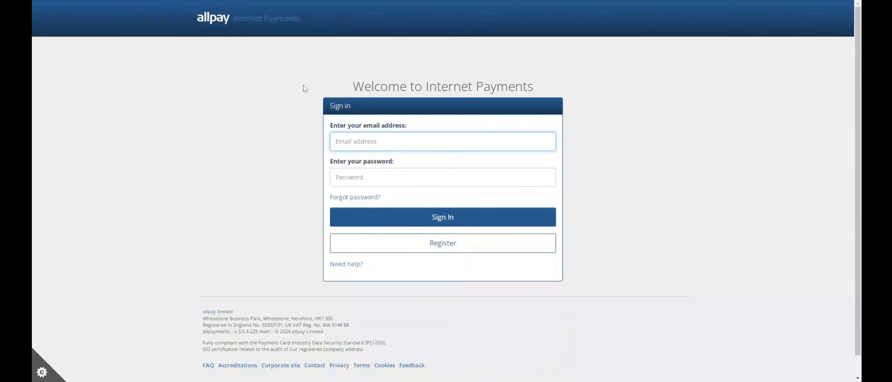
mouse_move(167, 3)
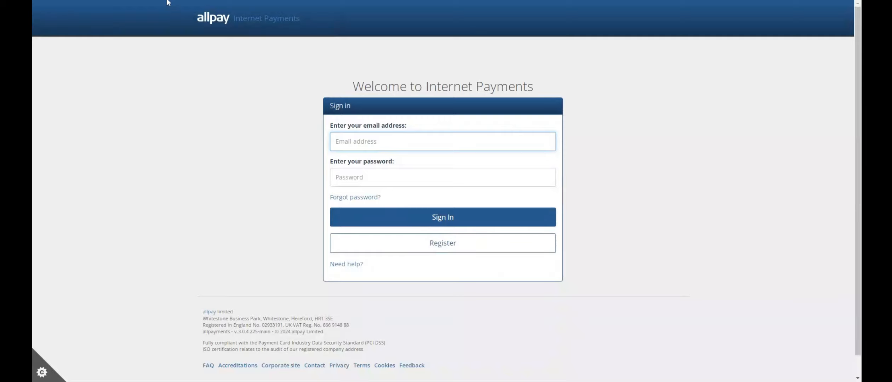